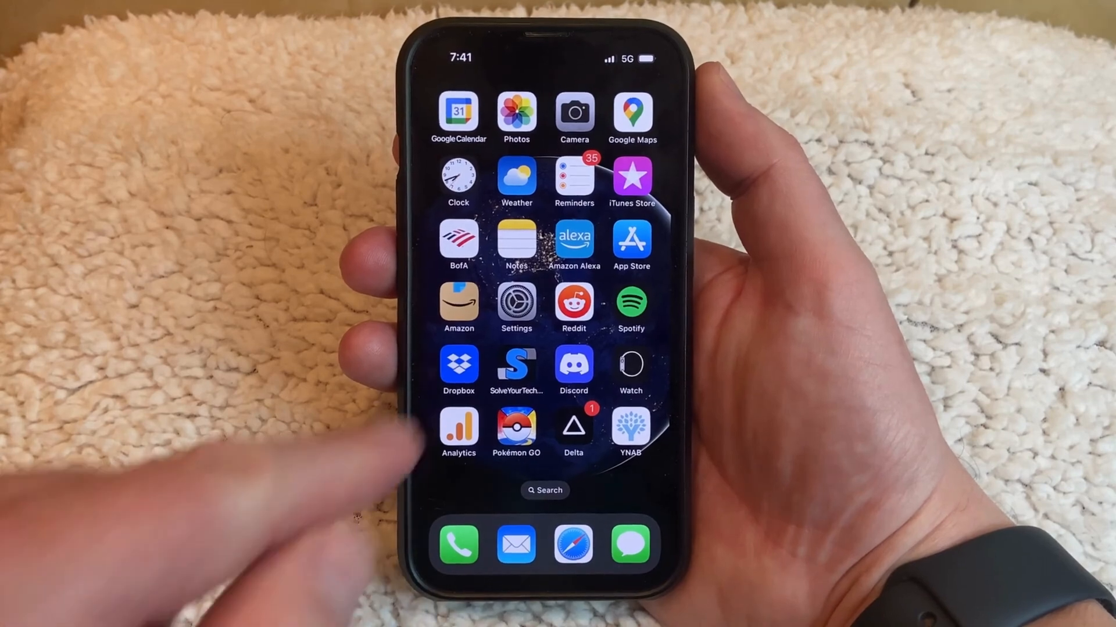
Open Settings and scroll to the Siri & Search entry
click(515, 303)
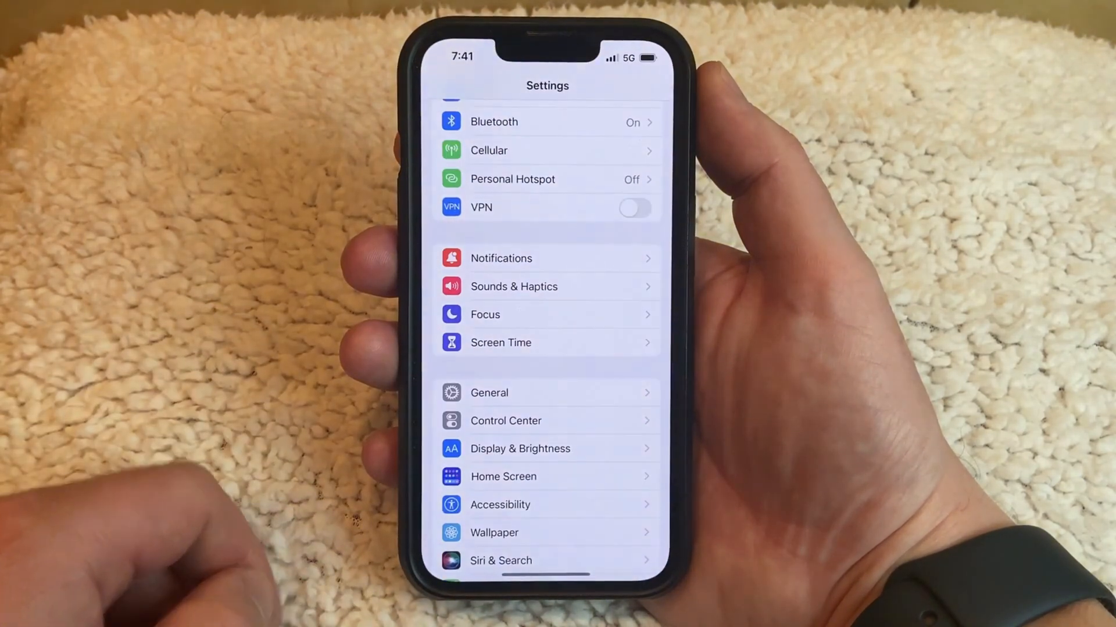
scroll(down, 3)
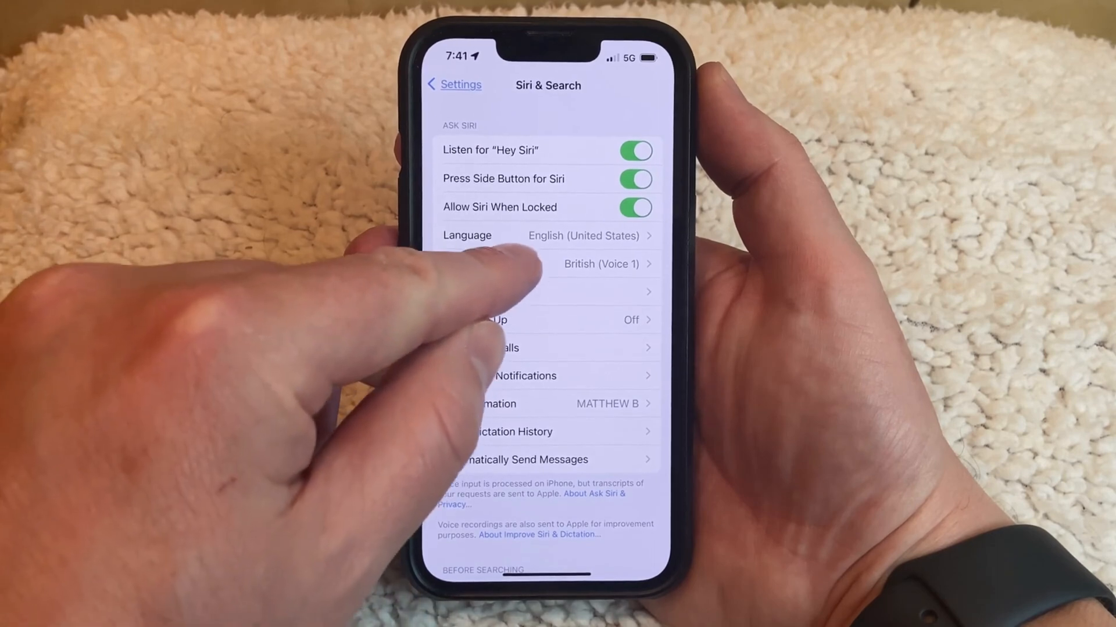
Switch the Siri Voice variety to American, starting the Voice 2 download
click(602, 263)
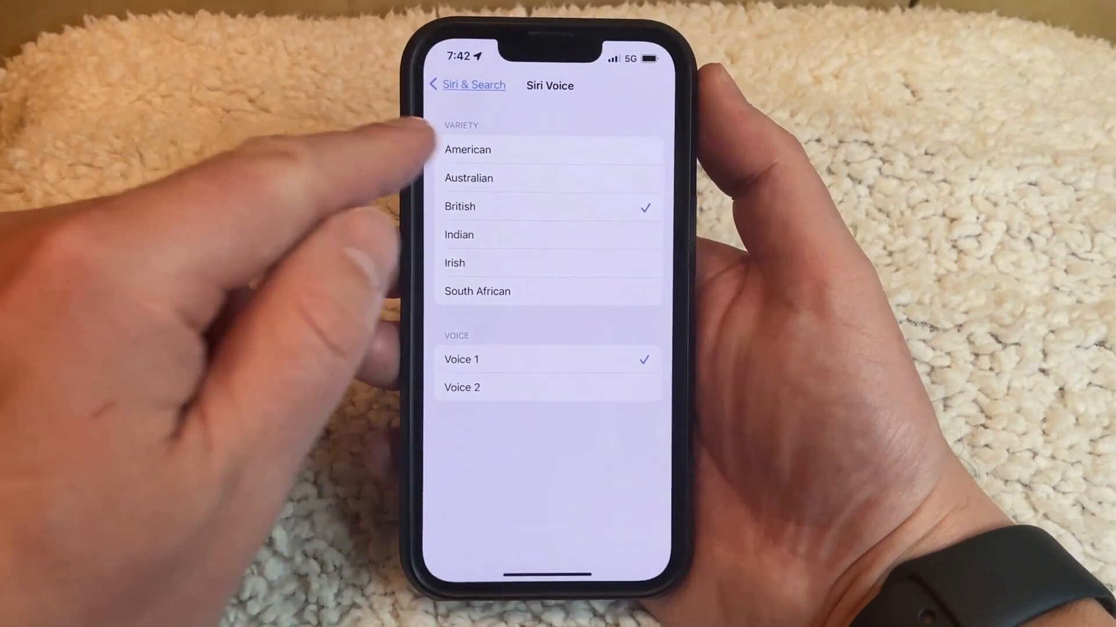
click(467, 149)
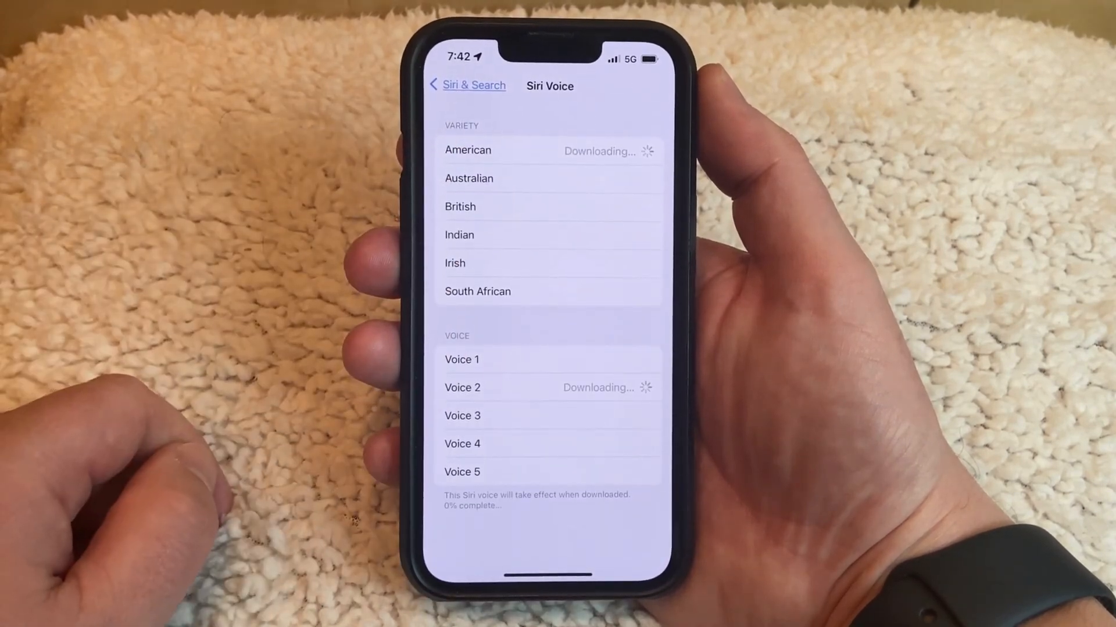